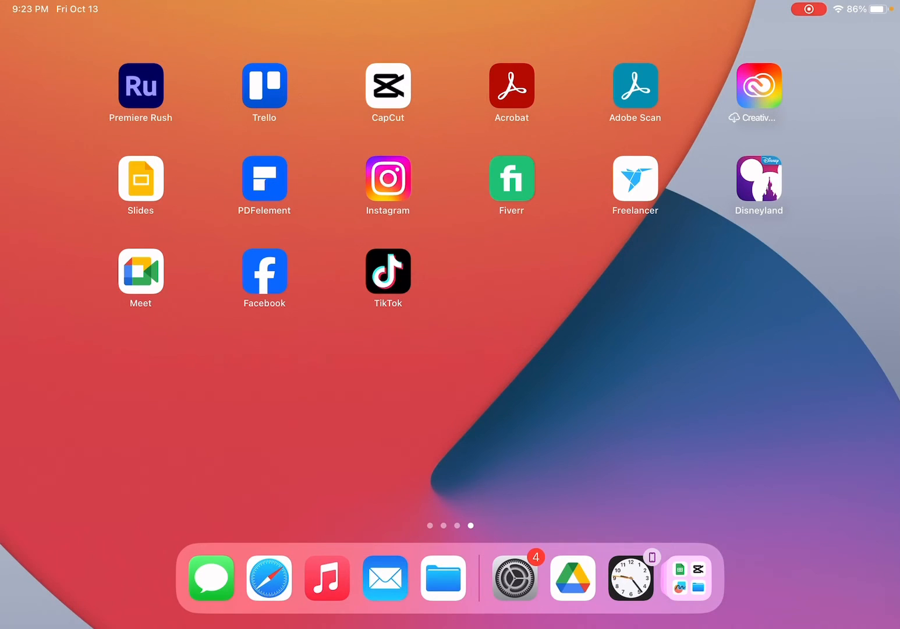
Step: Open Settings from the Dock and scroll the sidebar down toward Safari
scroll("left", 3)
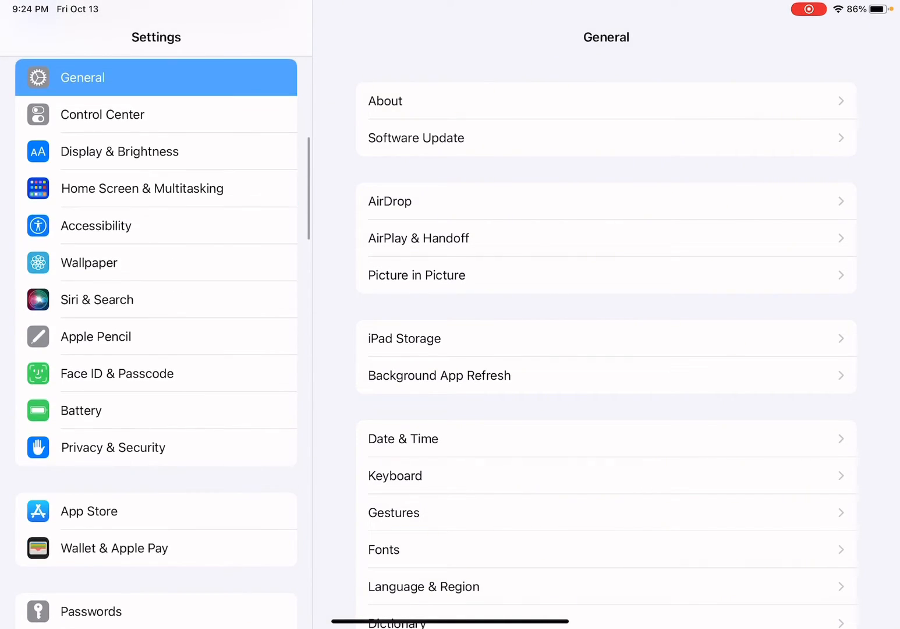
scroll("down", 3)
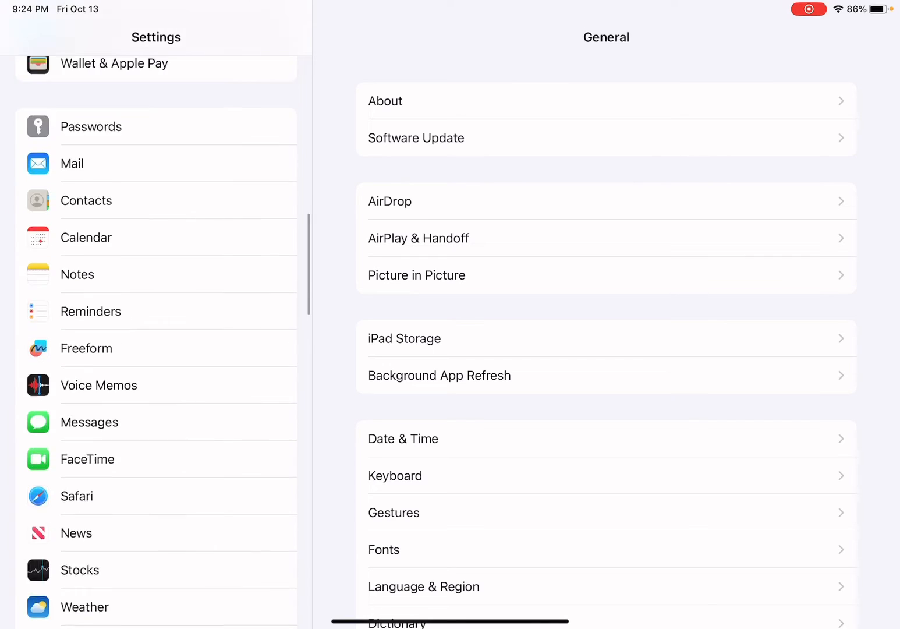
scroll("down", 3)
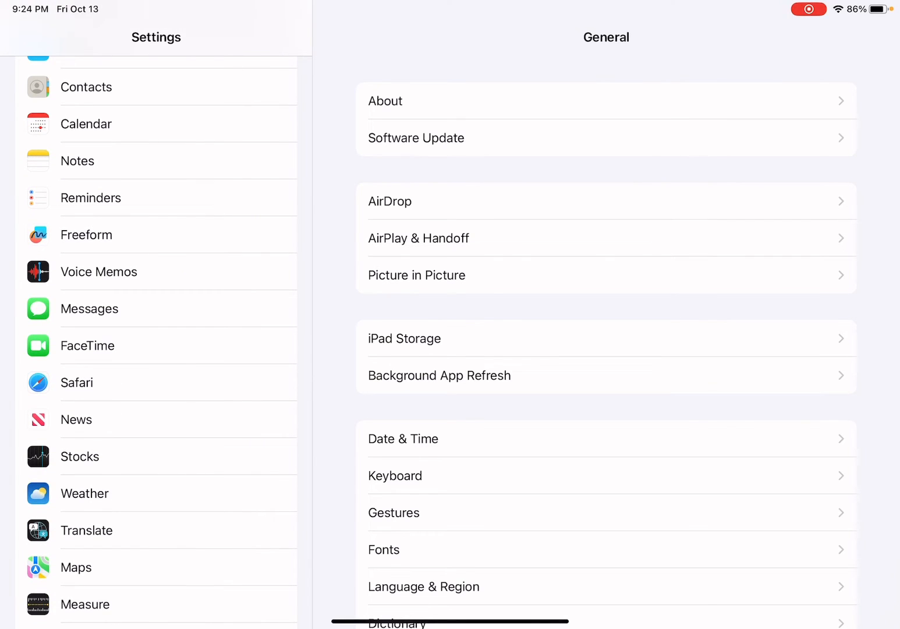
Step: Open Safari settings and scroll down to Clear History and Website Data
left_click(76, 382)
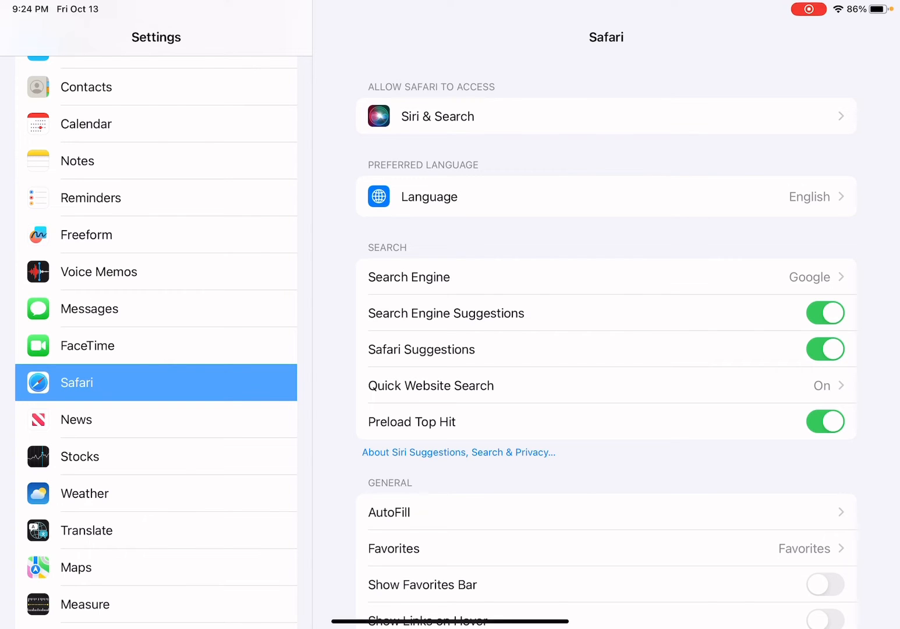
scroll("down", 3)
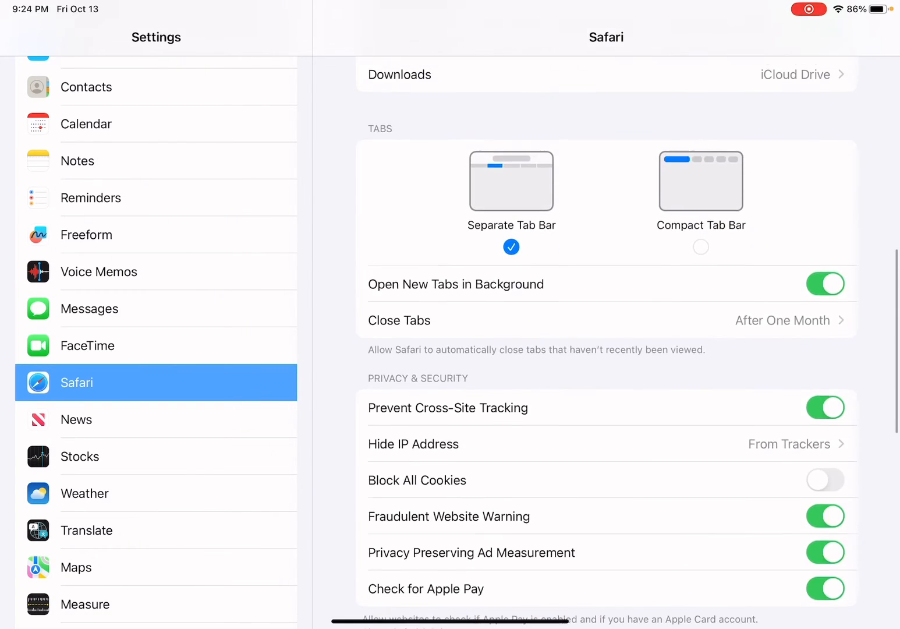
scroll("down", 3)
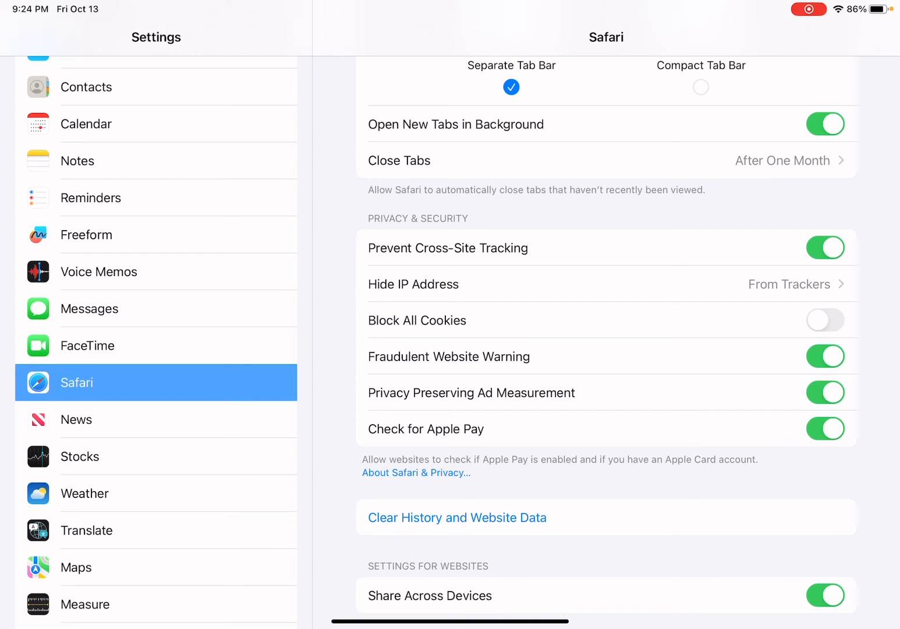
left_click(825, 320)
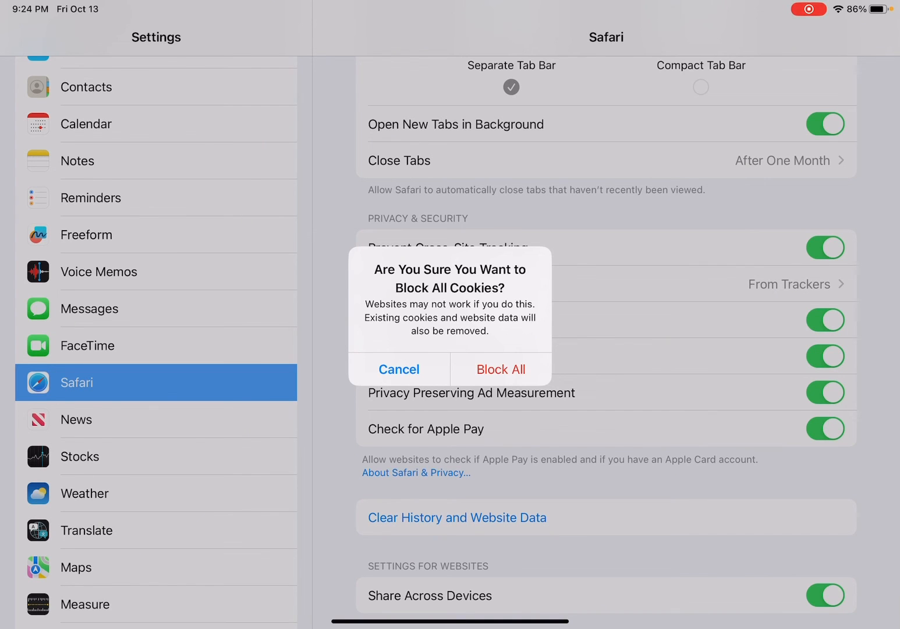
left_click(399, 368)
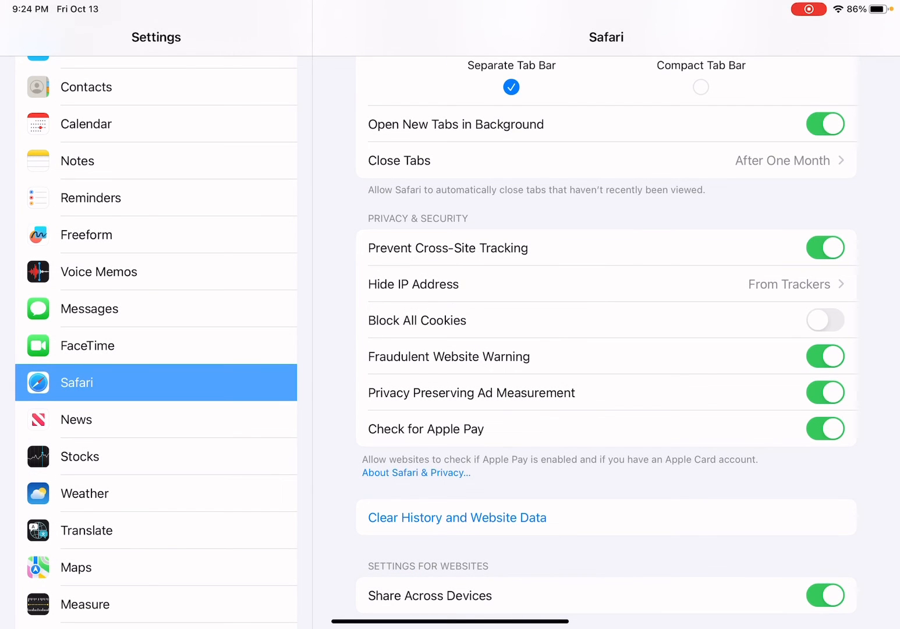